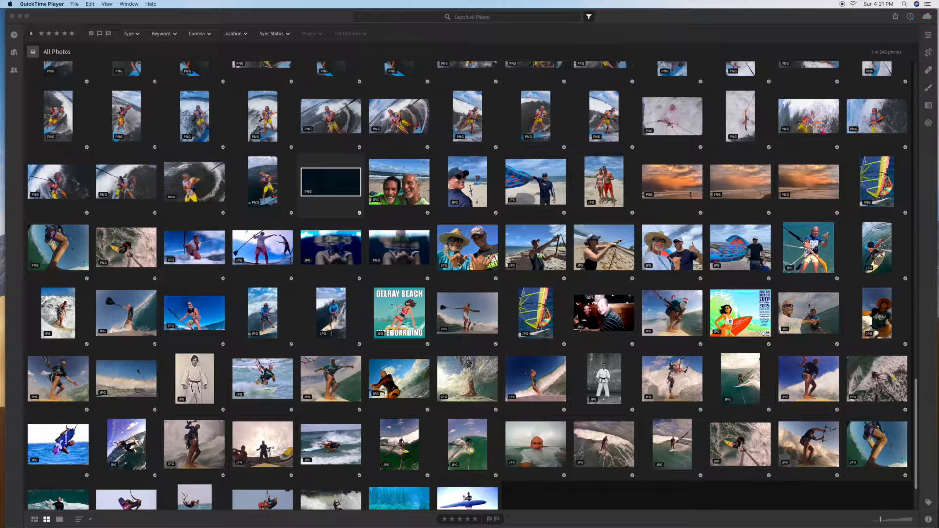
Select the blank black PNG thumbnail and choose Delete Photo from the Edit menu.
{"action": "left_click", "coordinate": [399, 182]}
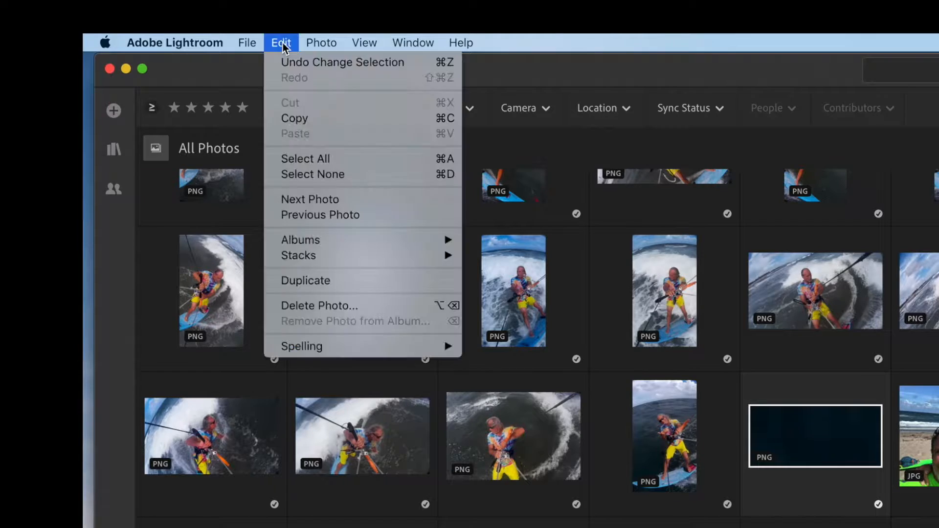
{"action": "mouse_move", "coordinate": [323, 310]}
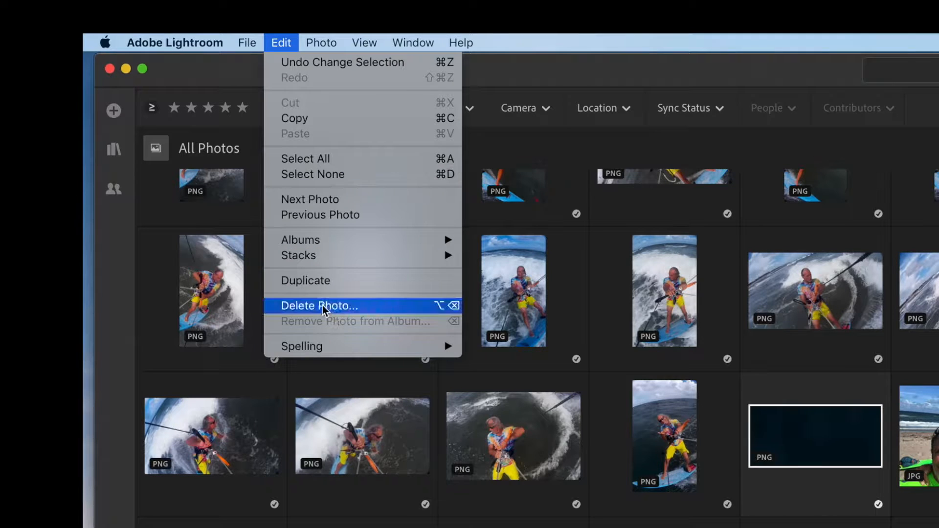
{"action": "left_click", "coordinate": [319, 305]}
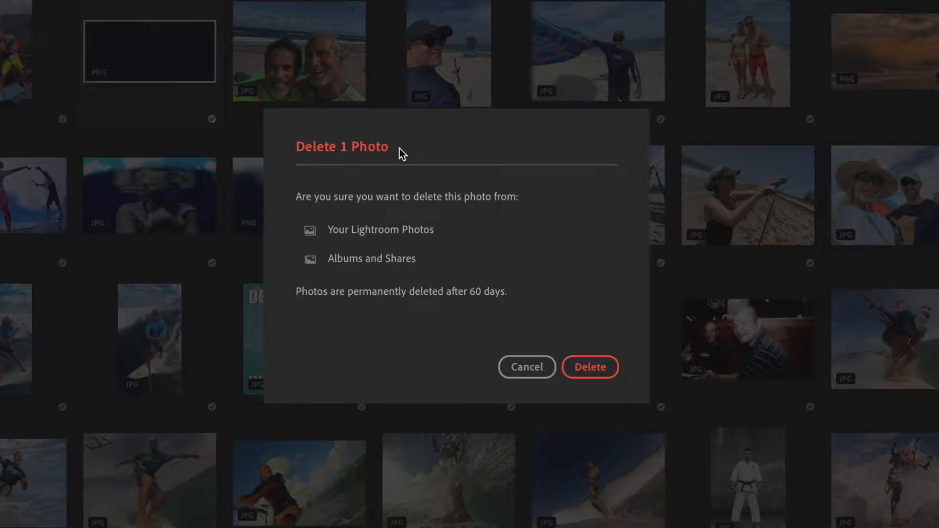
{"action": "mouse_move", "coordinate": [579, 318]}
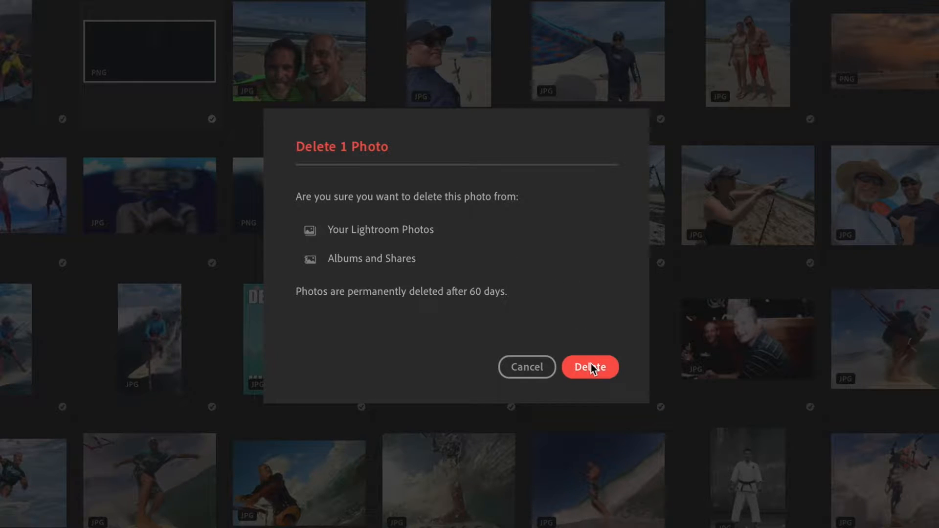
{"action": "mouse_move", "coordinate": [636, 391]}
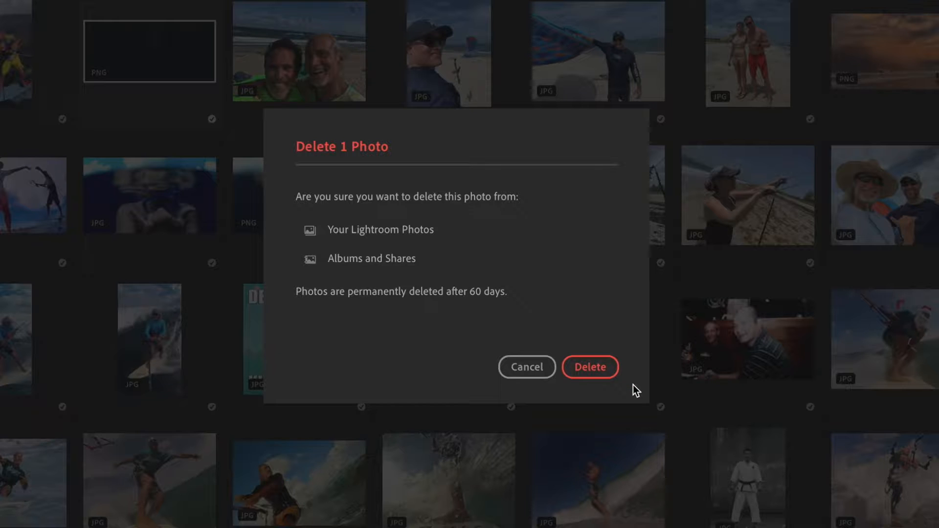
{"action": "mouse_move", "coordinate": [590, 365]}
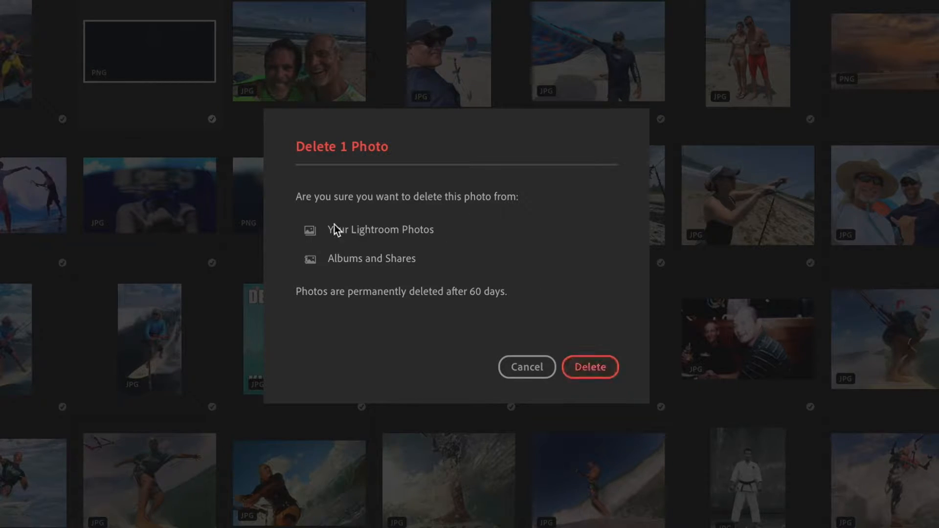
{"action": "mouse_move", "coordinate": [491, 209]}
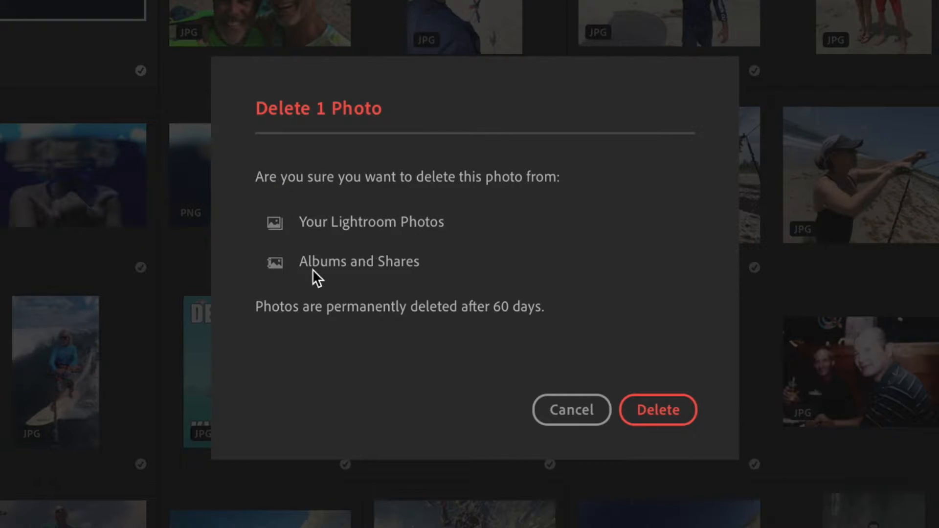
{"action": "mouse_move", "coordinate": [388, 327]}
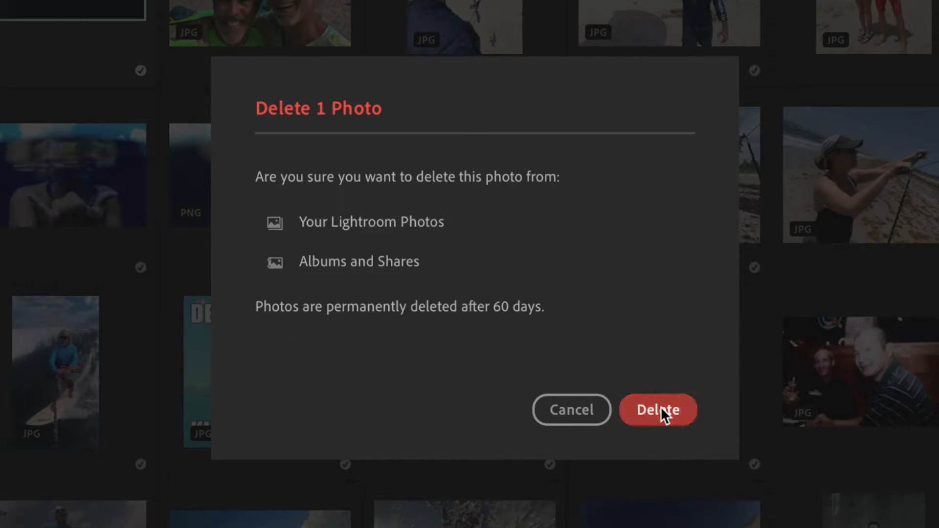
Confirm deleting the blank PNG in the Delete 1 Photo dialog.
{"action": "left_click", "coordinate": [657, 410]}
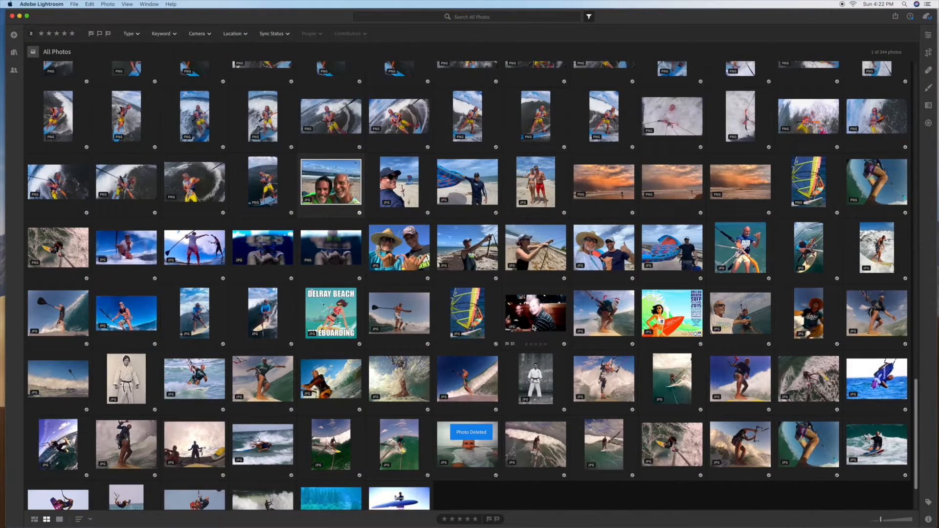